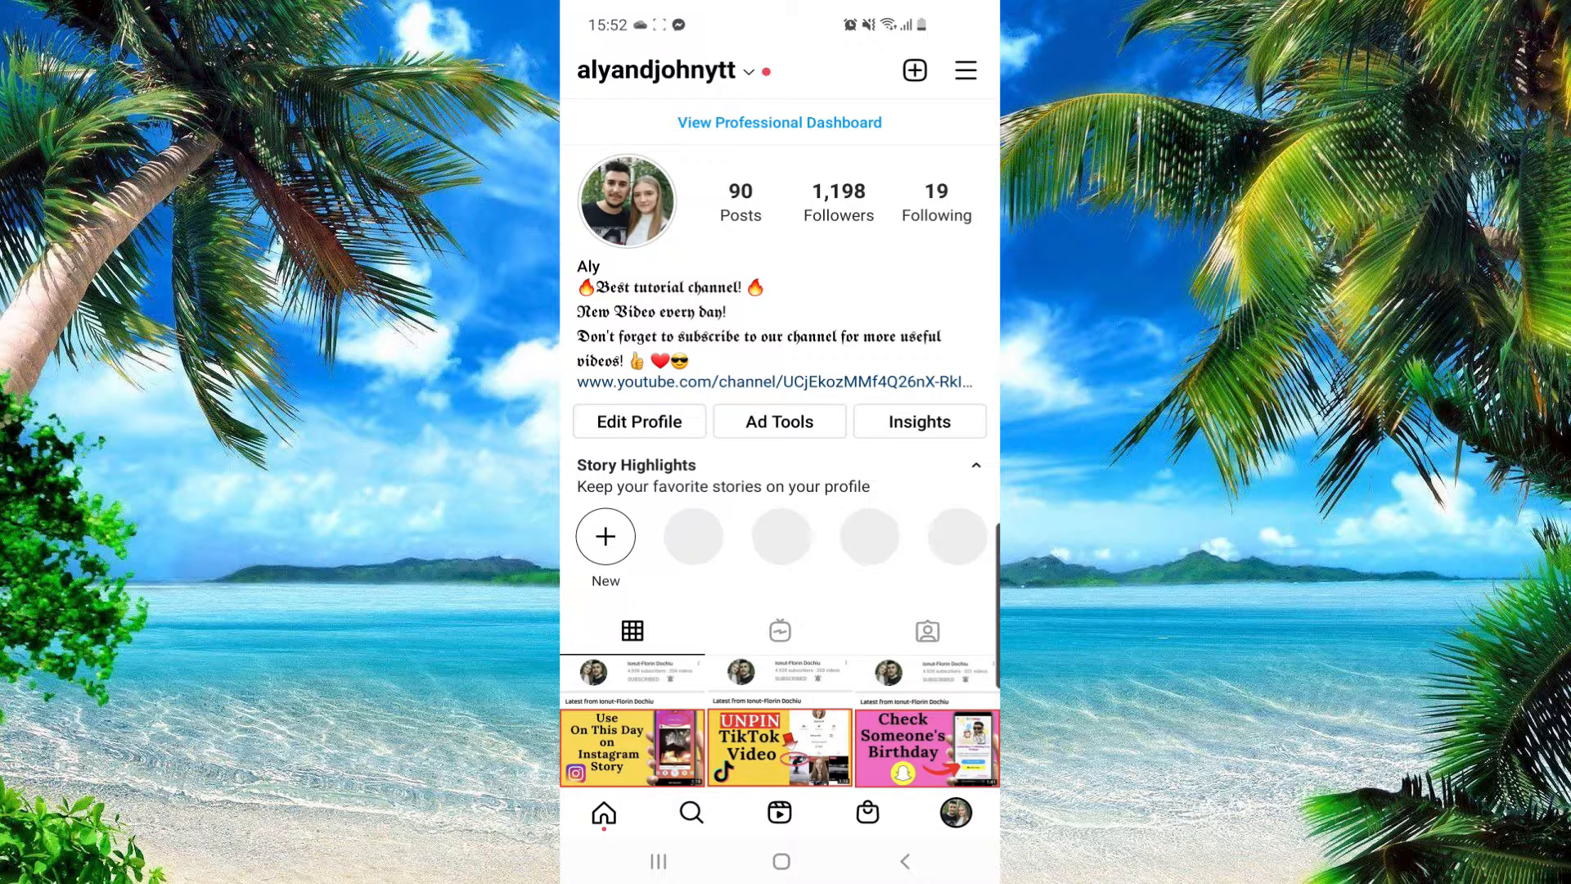
Reach the Account settings page from the profile menu via Settings
left_click(604, 812)
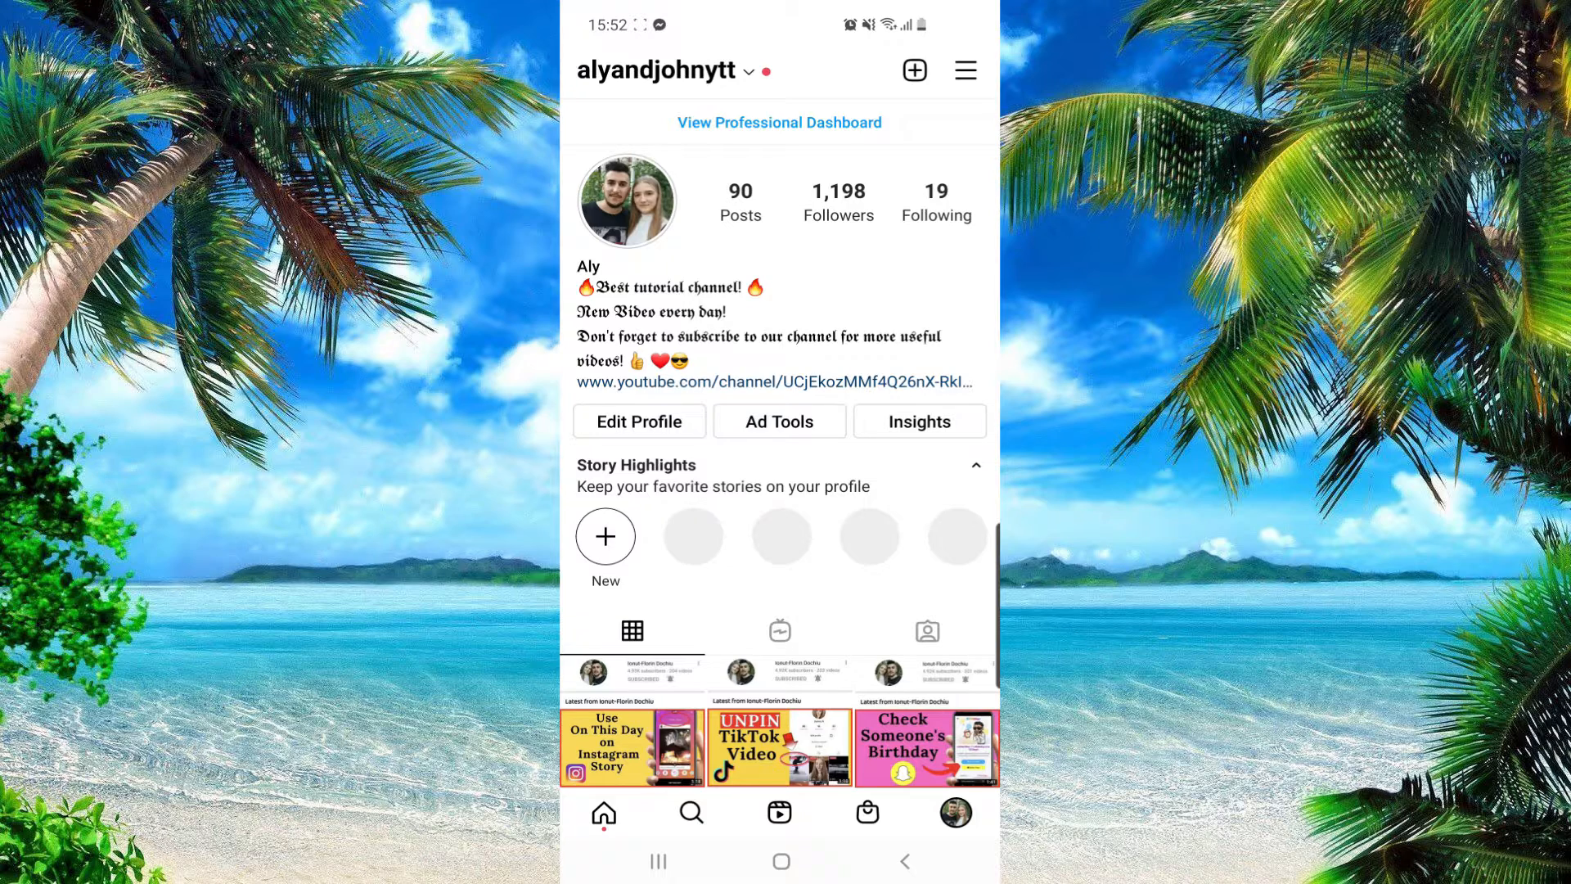
left_click(966, 70)
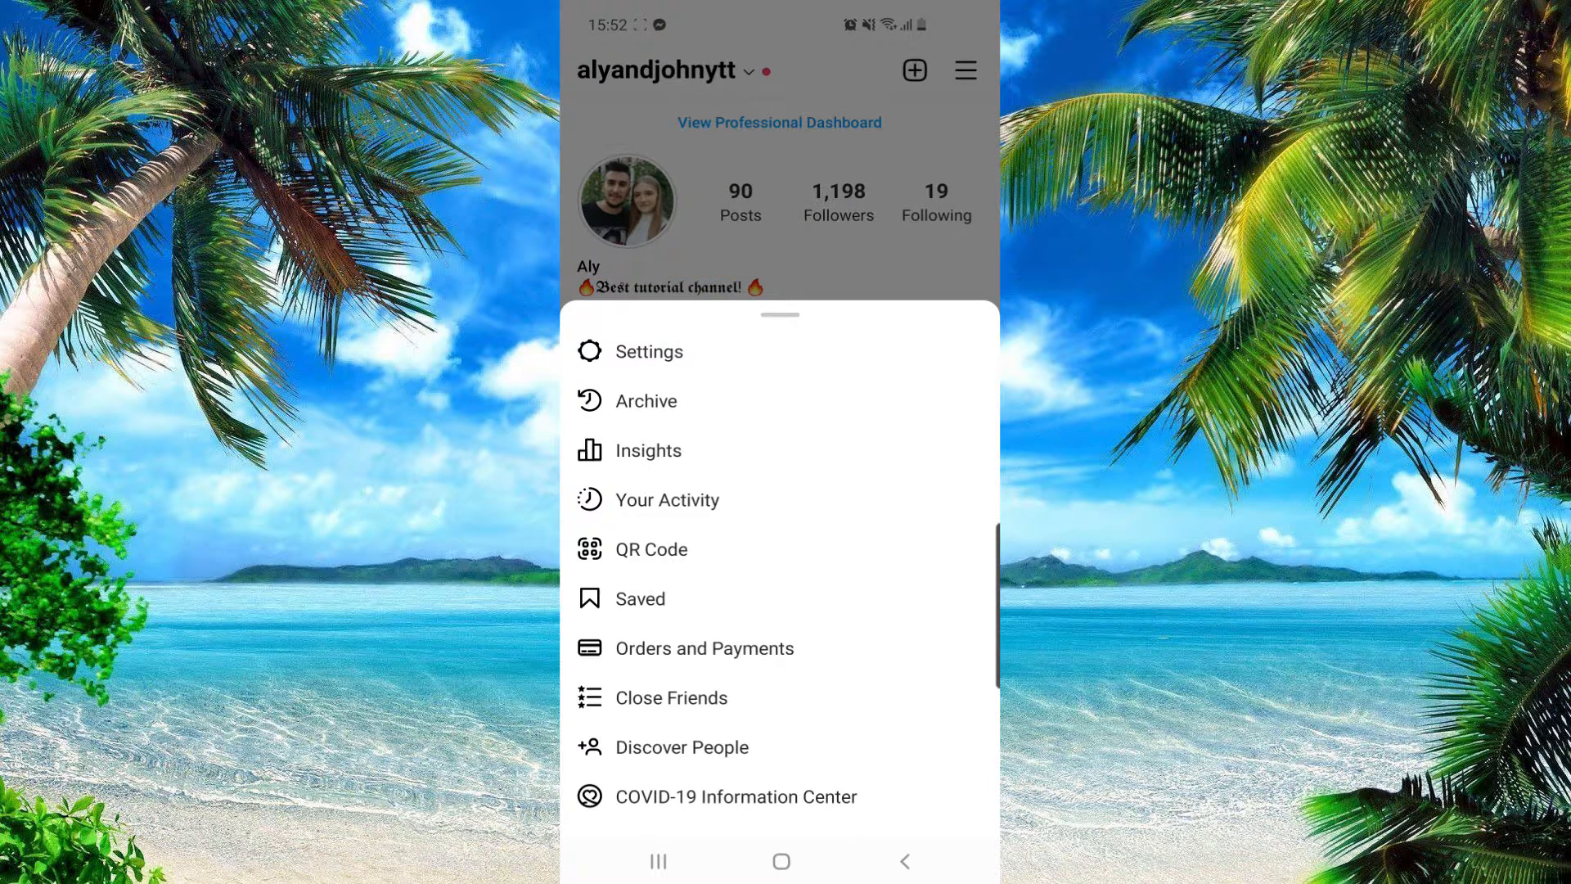
left_click(649, 350)
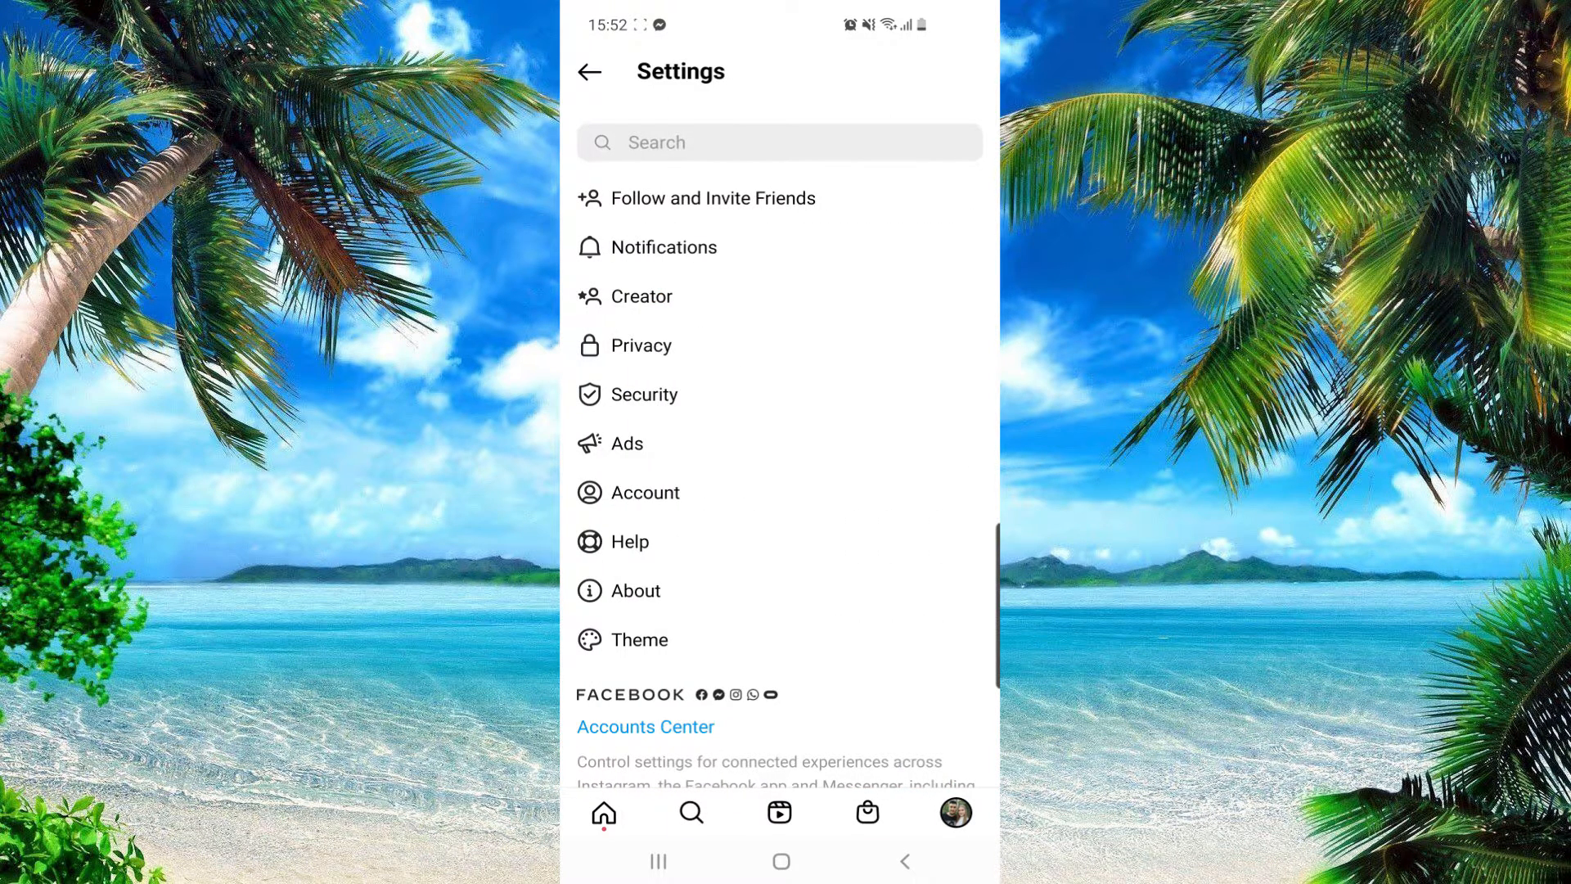
left_click(648, 492)
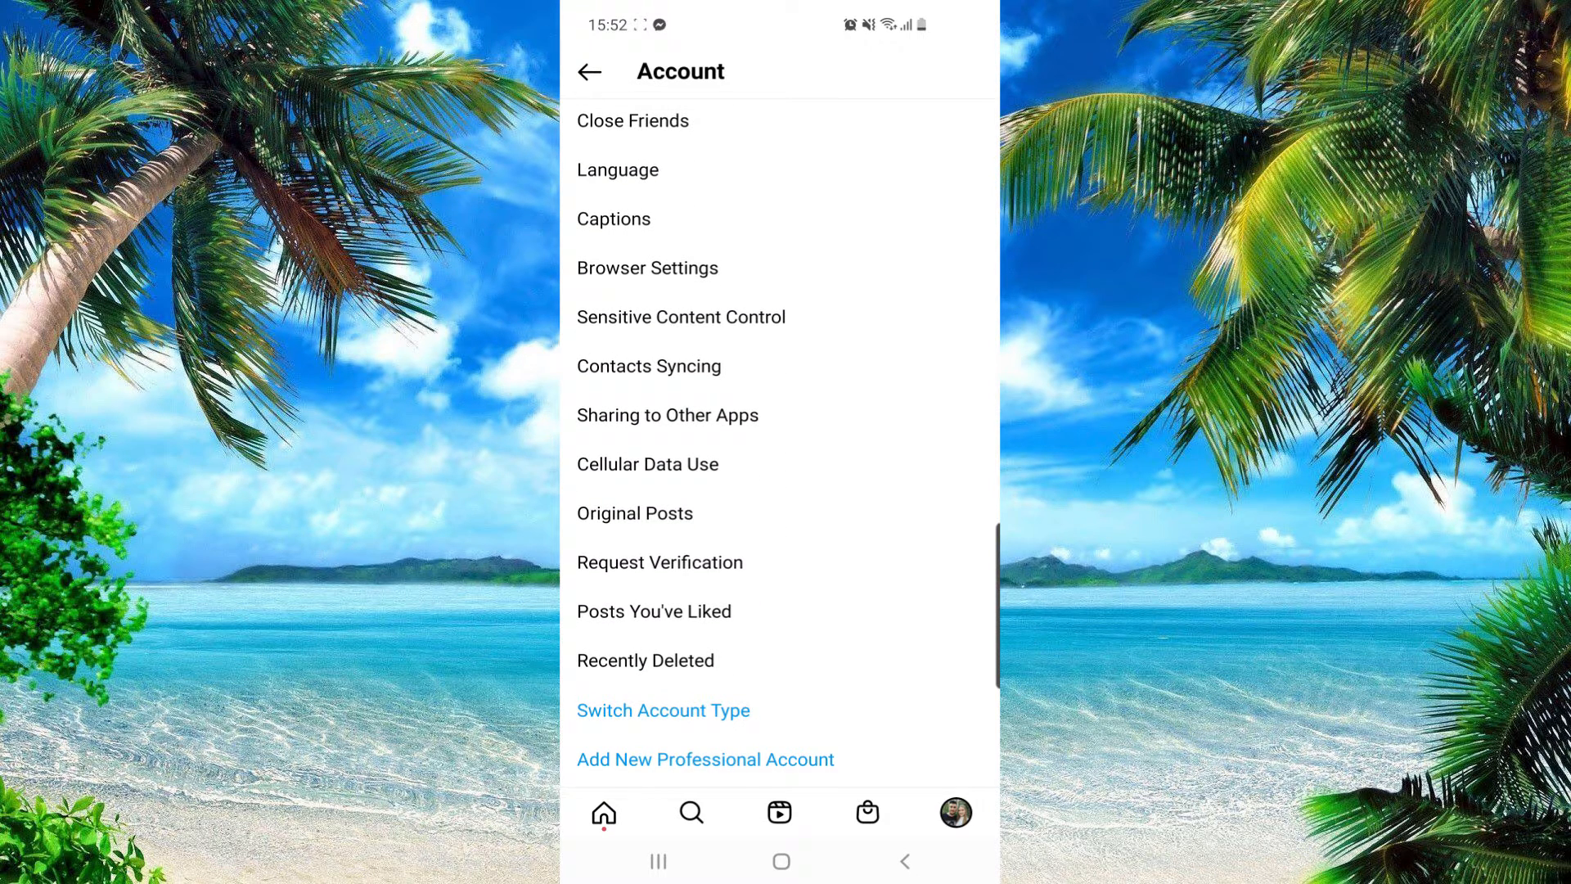
Enable Save Posted Photos and Save Posted Videos under Original Posts, then return to the home screen
left_click(635, 512)
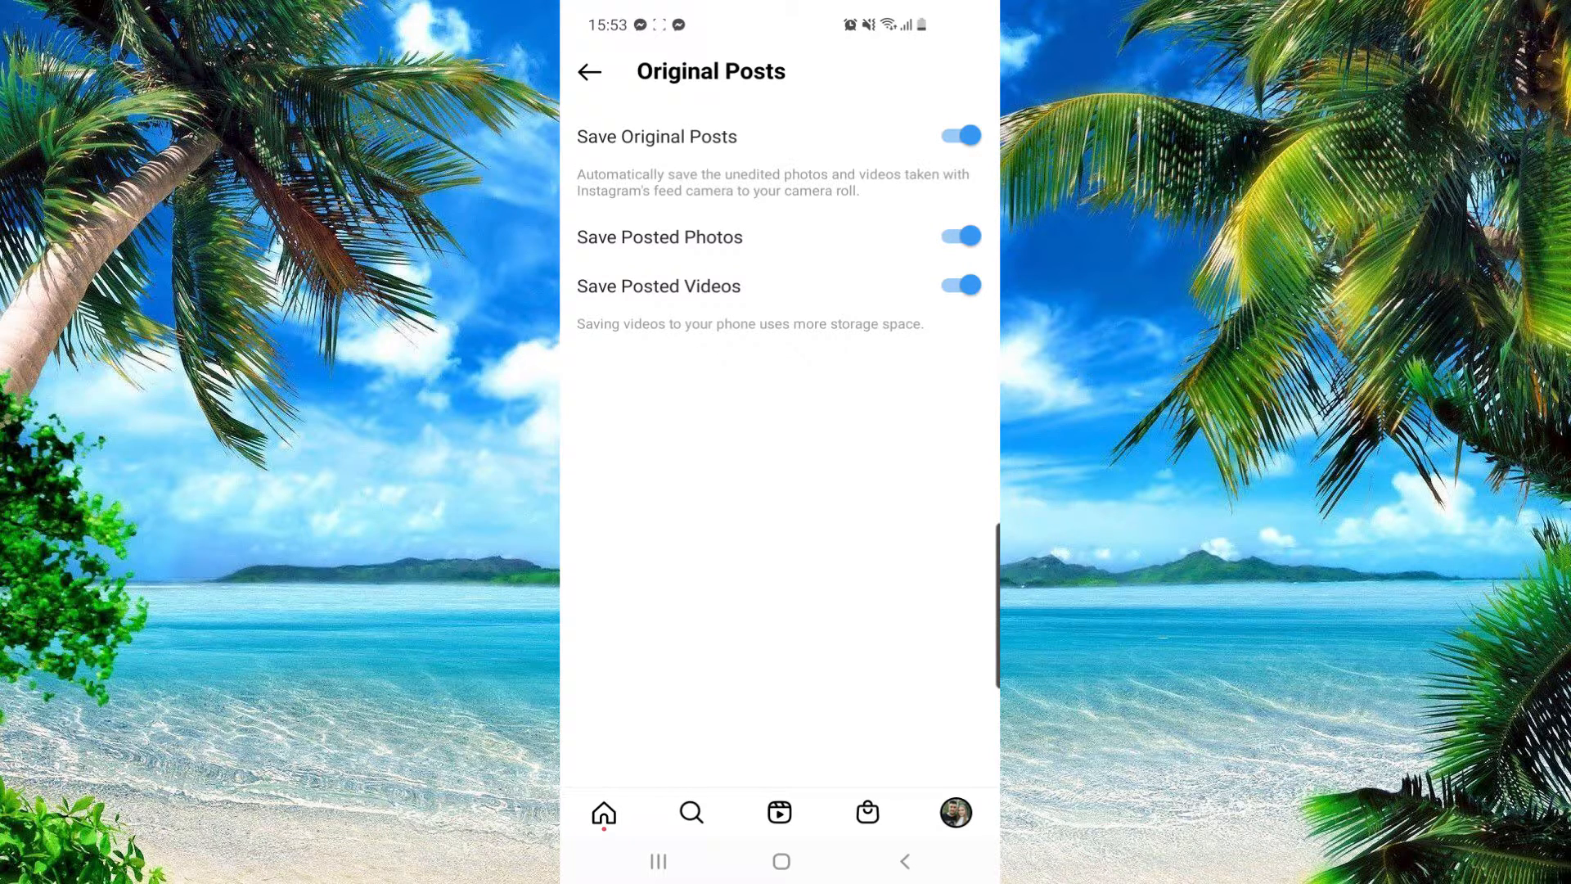
left_click(779, 861)
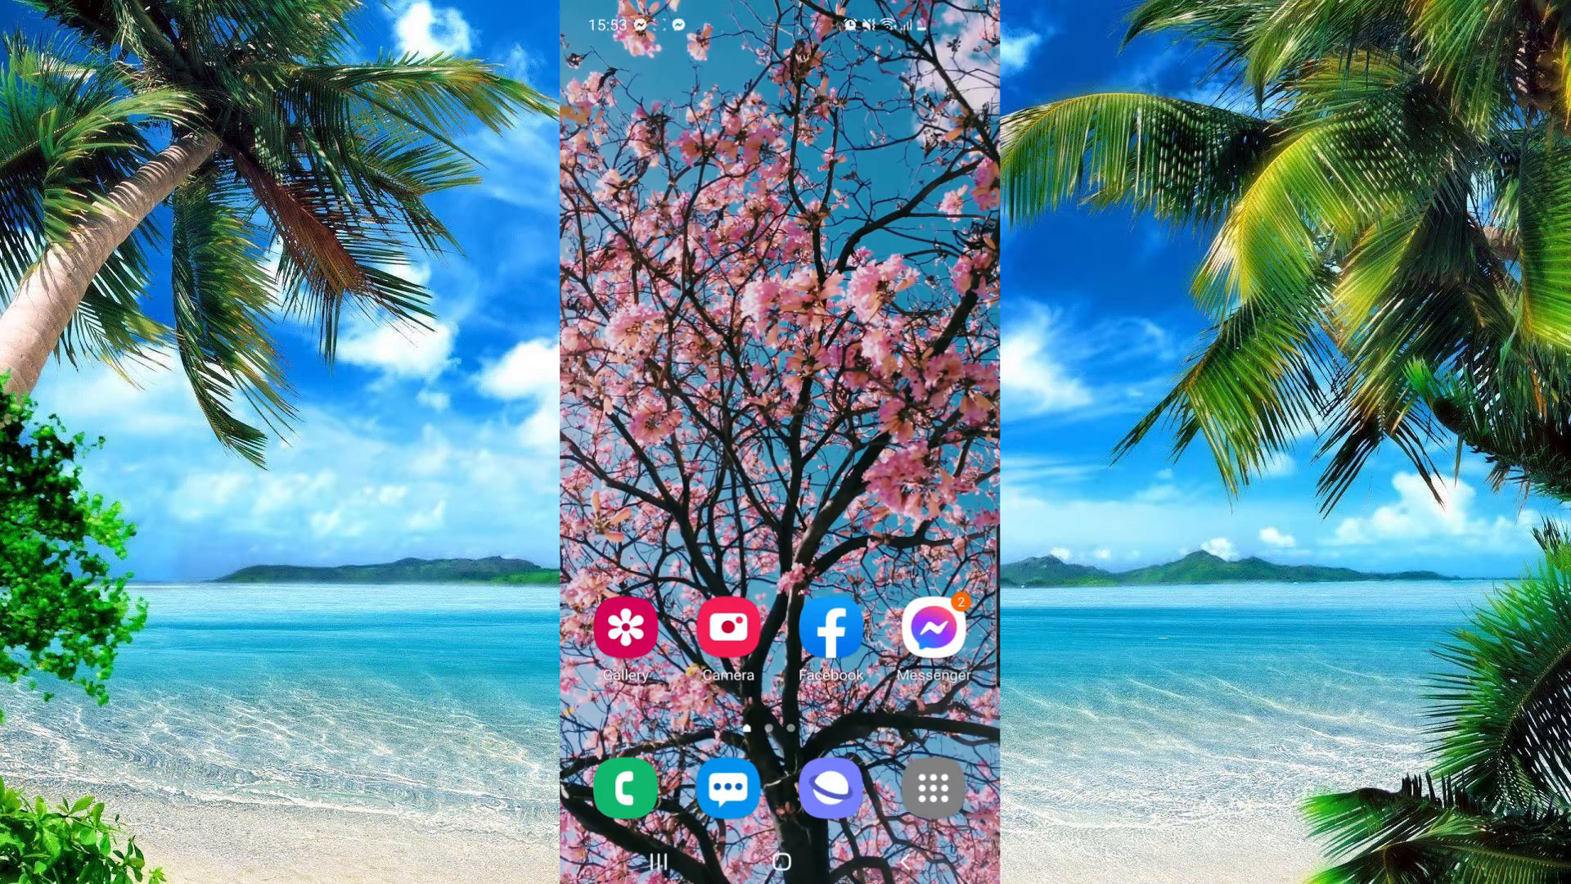